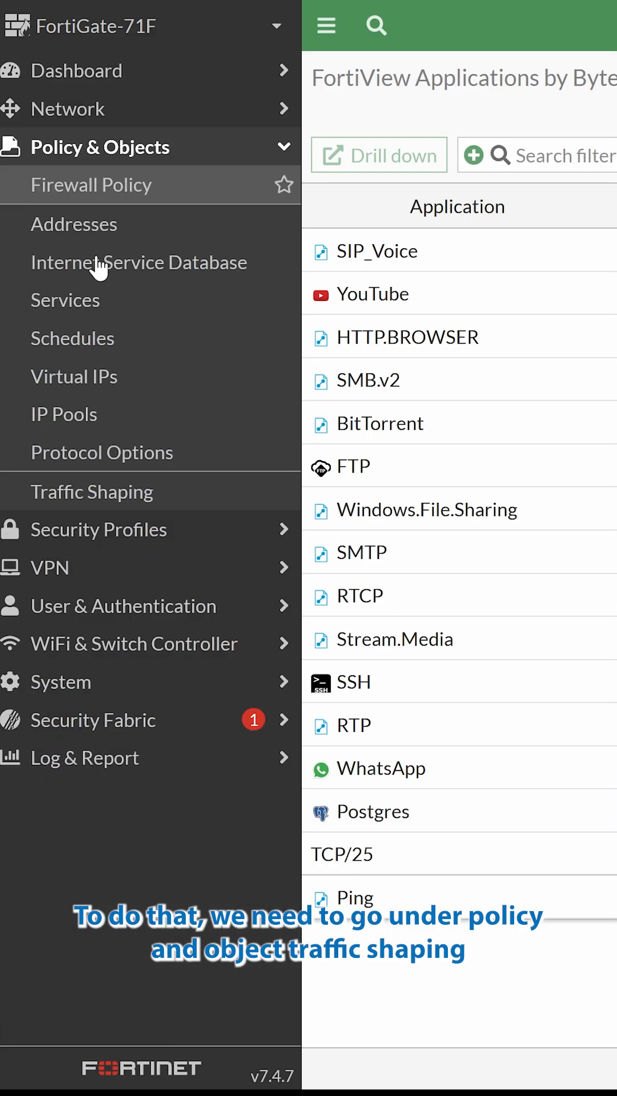
Open the Traffic Shaping policies page to start a new shaping policy
{"action": "left_click", "coordinate": [91, 492]}
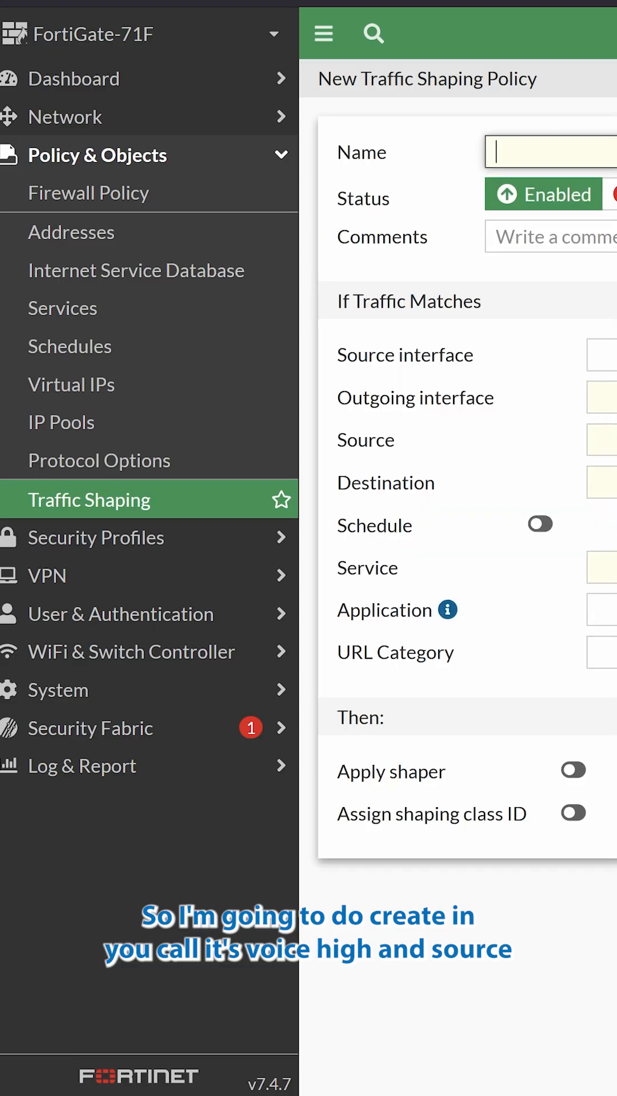
Name the policy Voice_High with CLIENT and SERVER interfaces and all source and destination addresses
{"action": "type", "text": "Voice_High"}
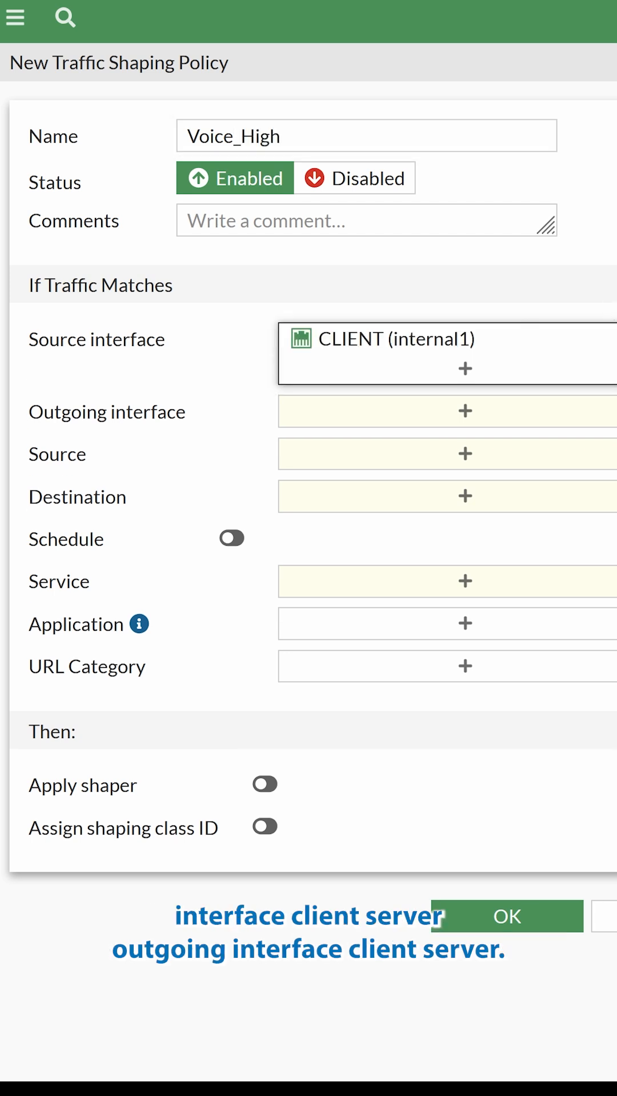
{"action": "left_click", "coordinate": [464, 379]}
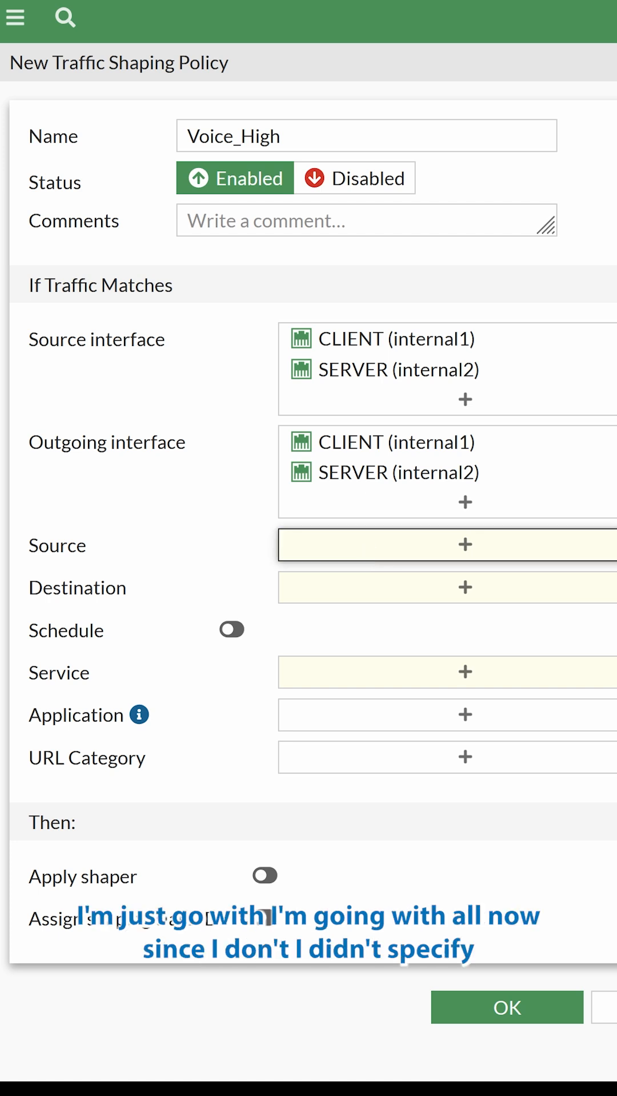
{"action": "left_click", "coordinate": [463, 544]}
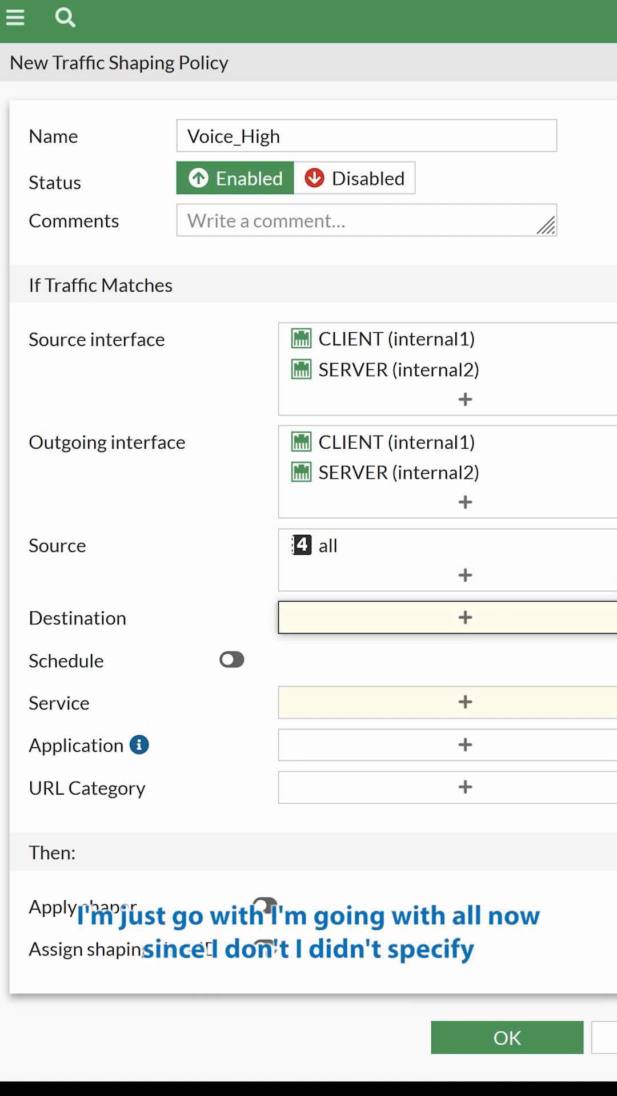
{"action": "left_click", "coordinate": [465, 618]}
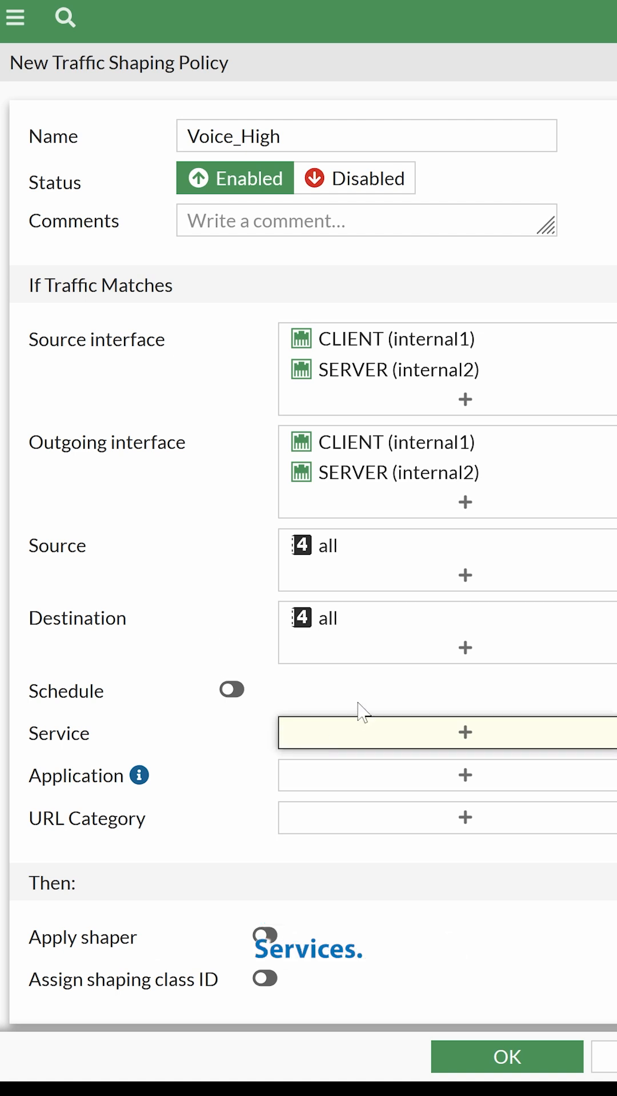
Add the SIP and SIP-MSNmessenger services to the policy
{"action": "left_click", "coordinate": [464, 733]}
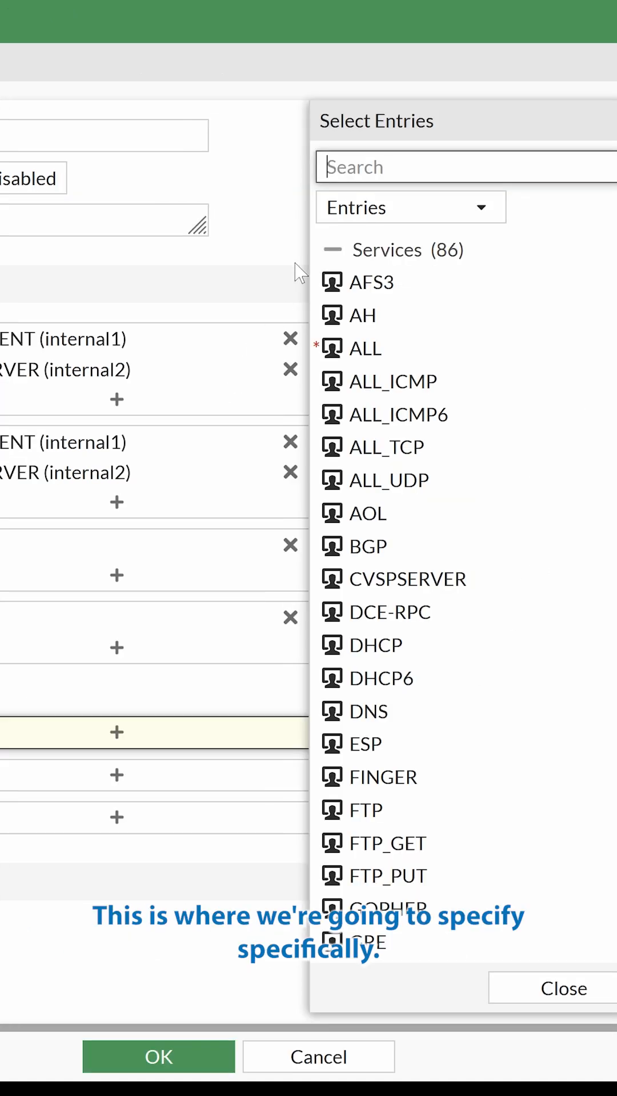
{"action": "type", "text": "SIP"}
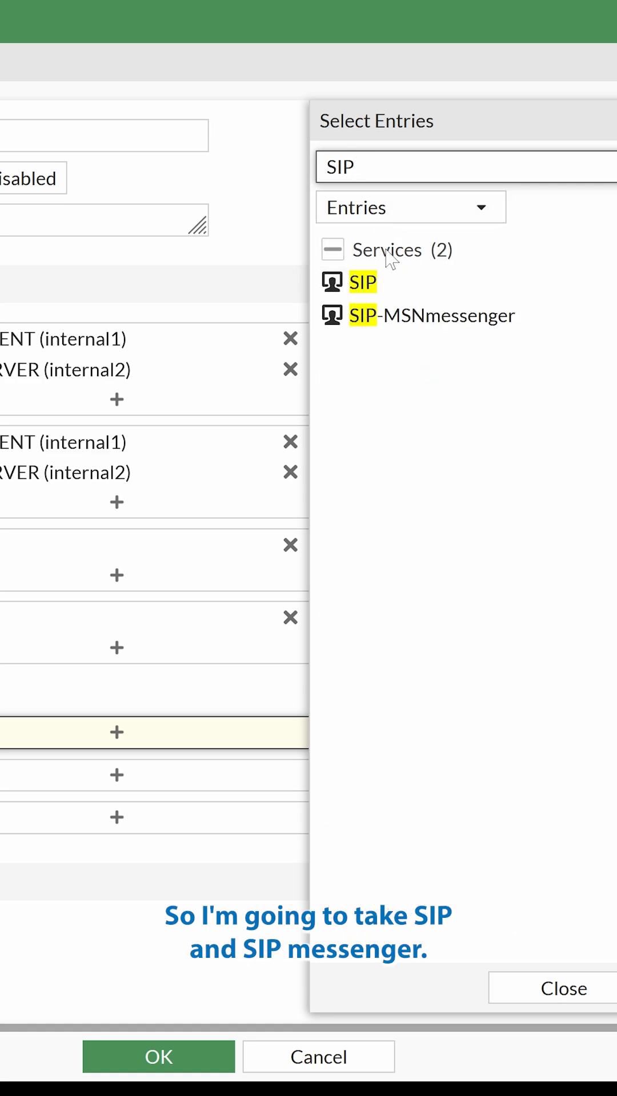
{"action": "left_click", "coordinate": [565, 988]}
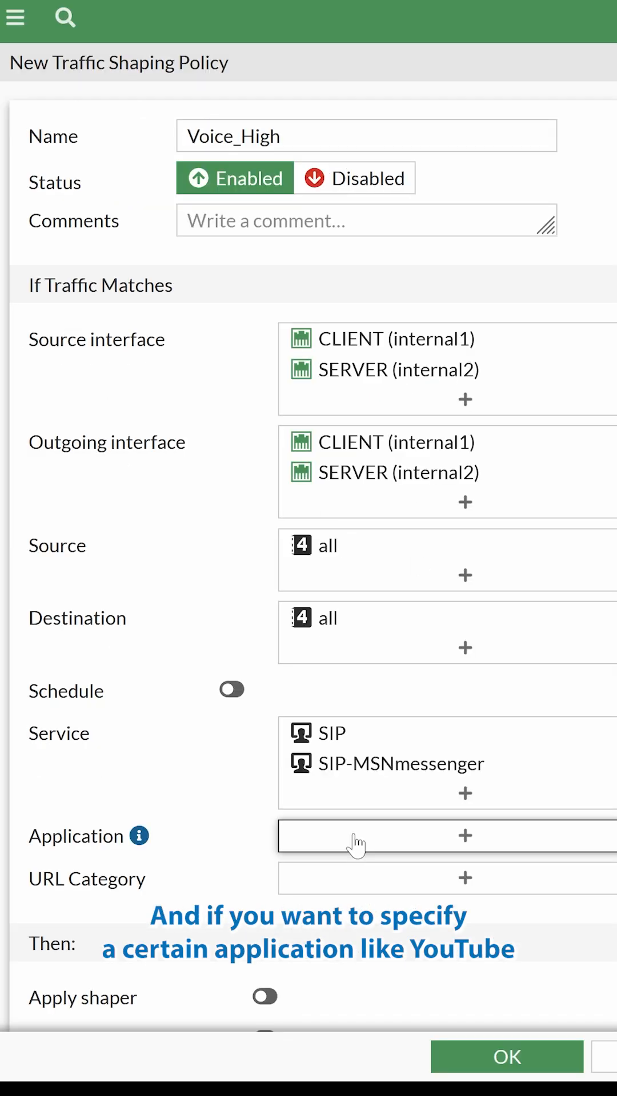
Browse the application list and close it without adding any application
{"action": "left_click", "coordinate": [464, 835]}
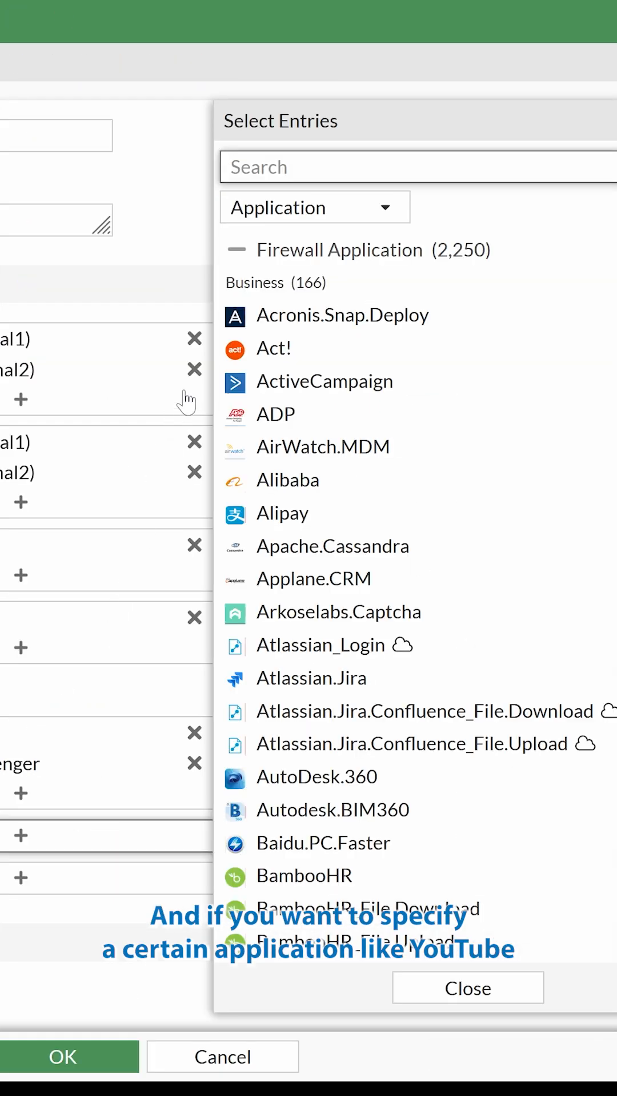
{"action": "left_click", "coordinate": [237, 249]}
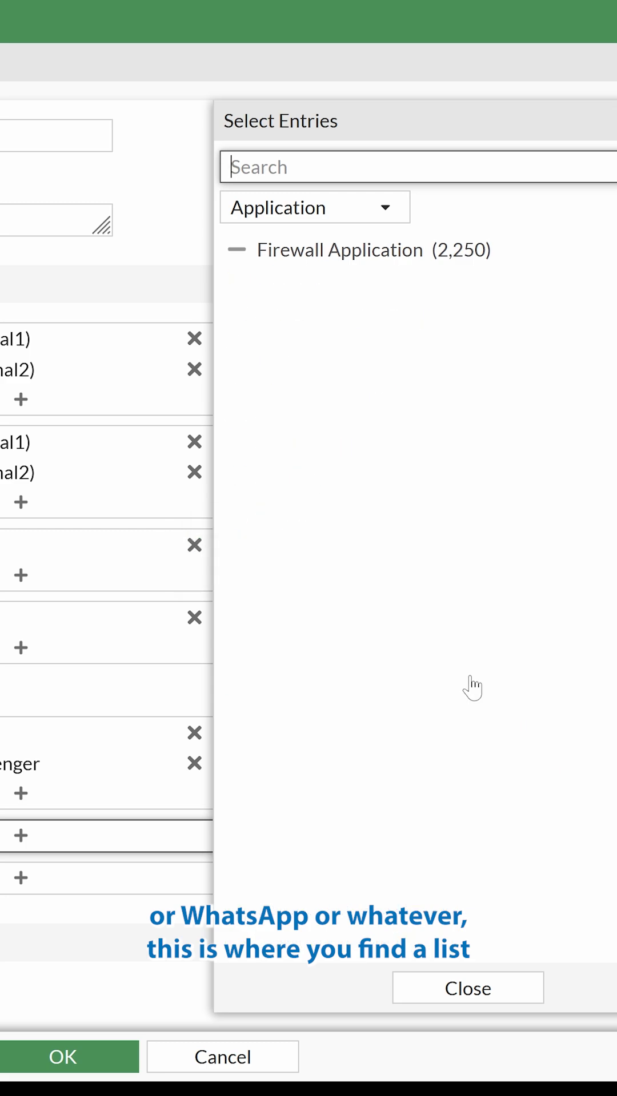
{"action": "left_click", "coordinate": [236, 249]}
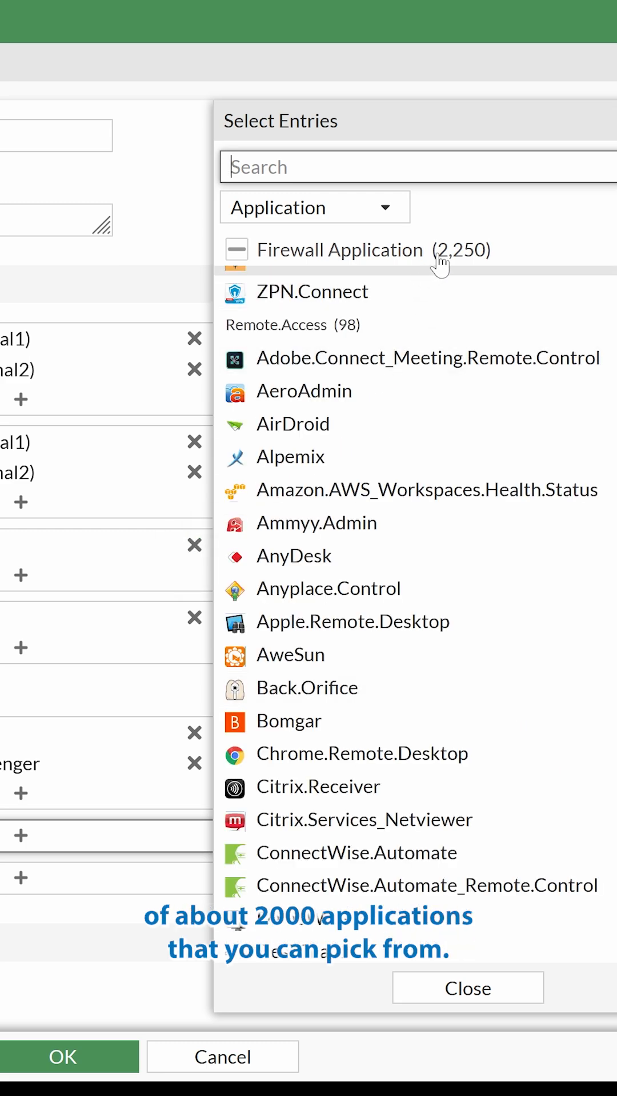
{"action": "scroll", "scroll_direction": "down", "scroll_amount": 3}
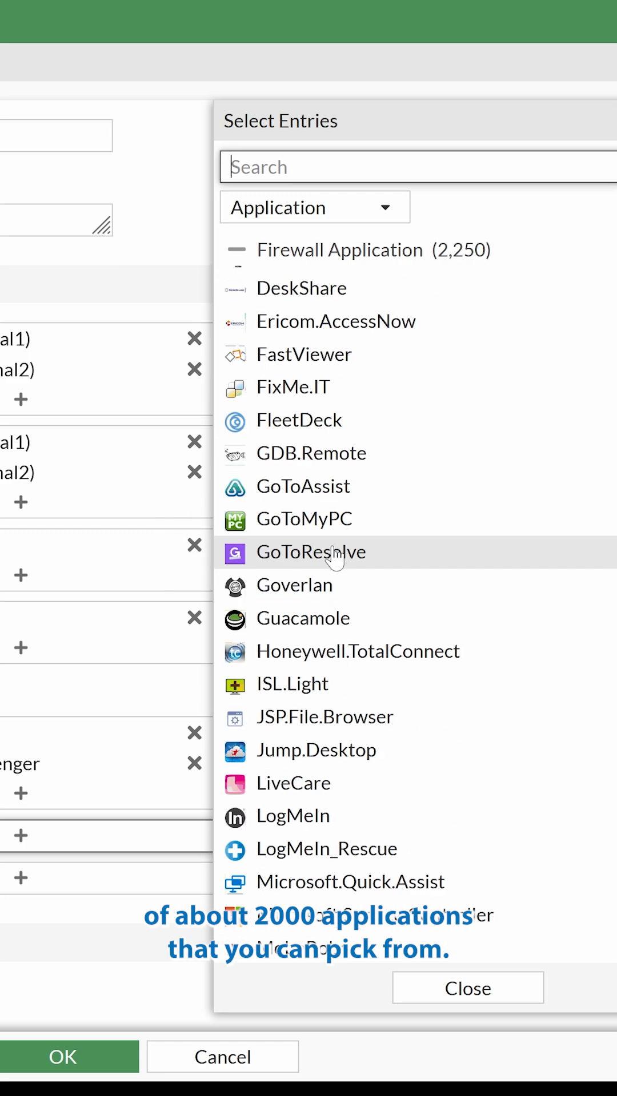
{"action": "scroll", "scroll_direction": "down", "scroll_amount": 3}
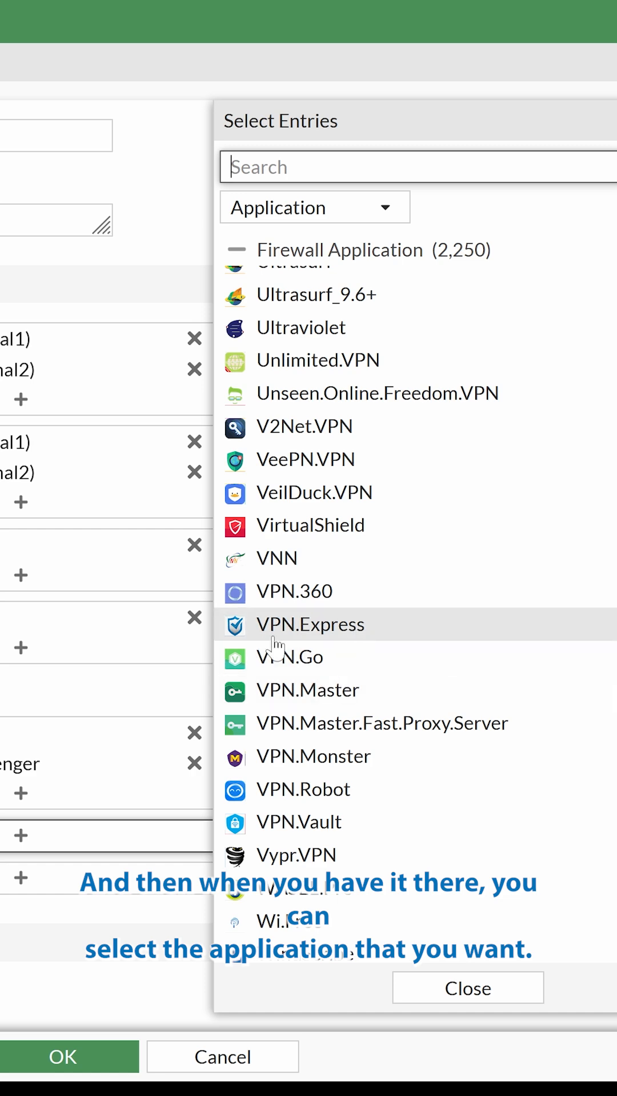
{"action": "left_click", "coordinate": [467, 987]}
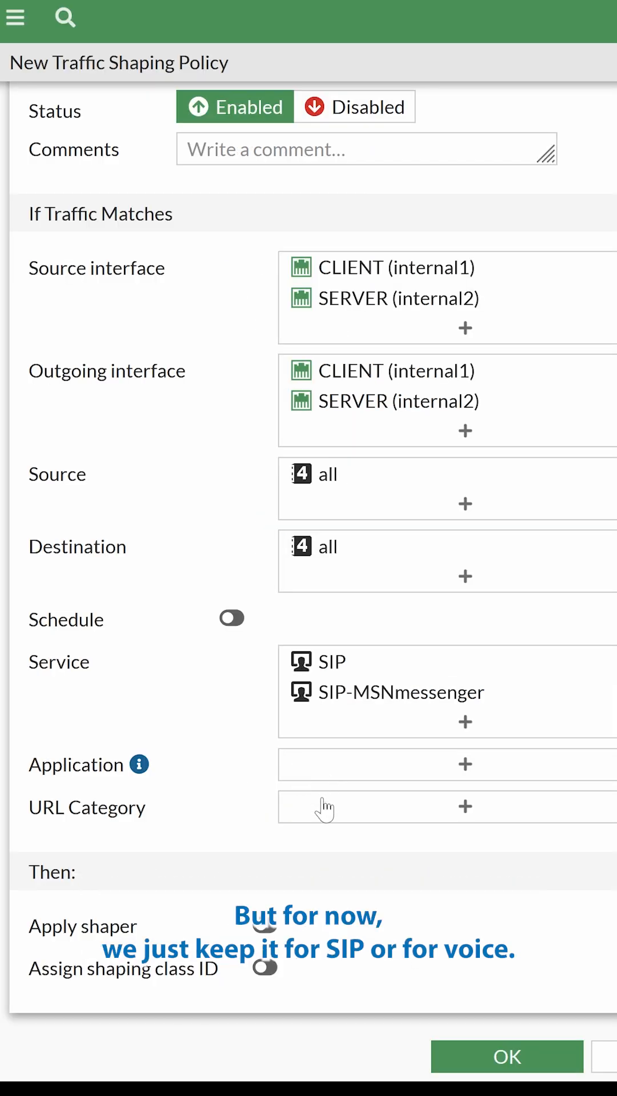
{"action": "mouse_move", "coordinate": [320, 895]}
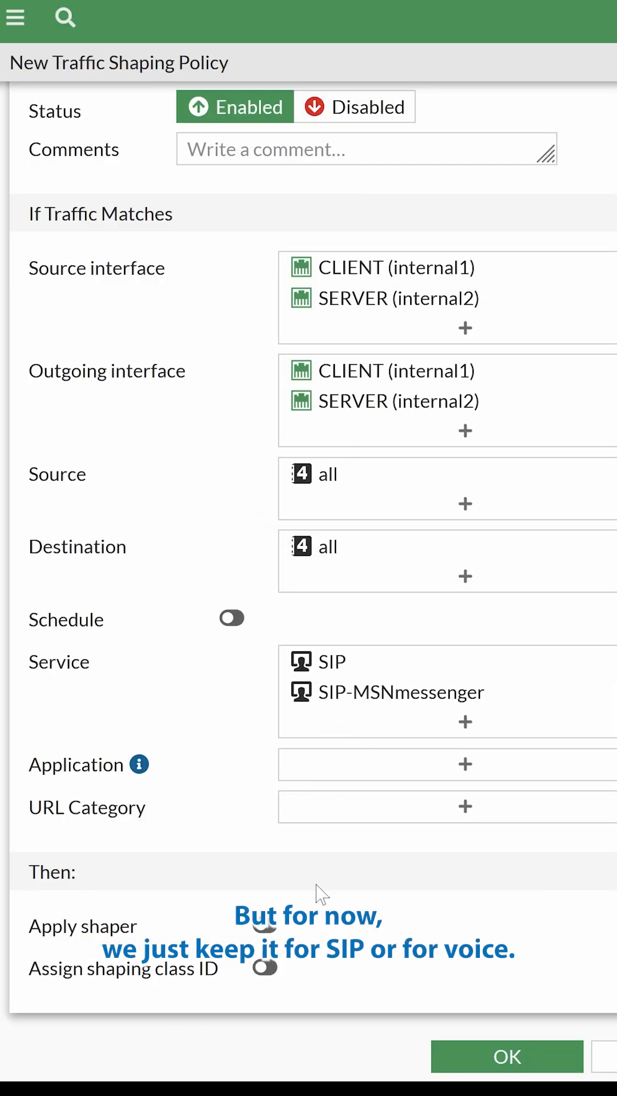
Turn on Apply shaper for Voice_High, then return to the bandwidth dashboard
{"action": "left_click", "coordinate": [264, 798]}
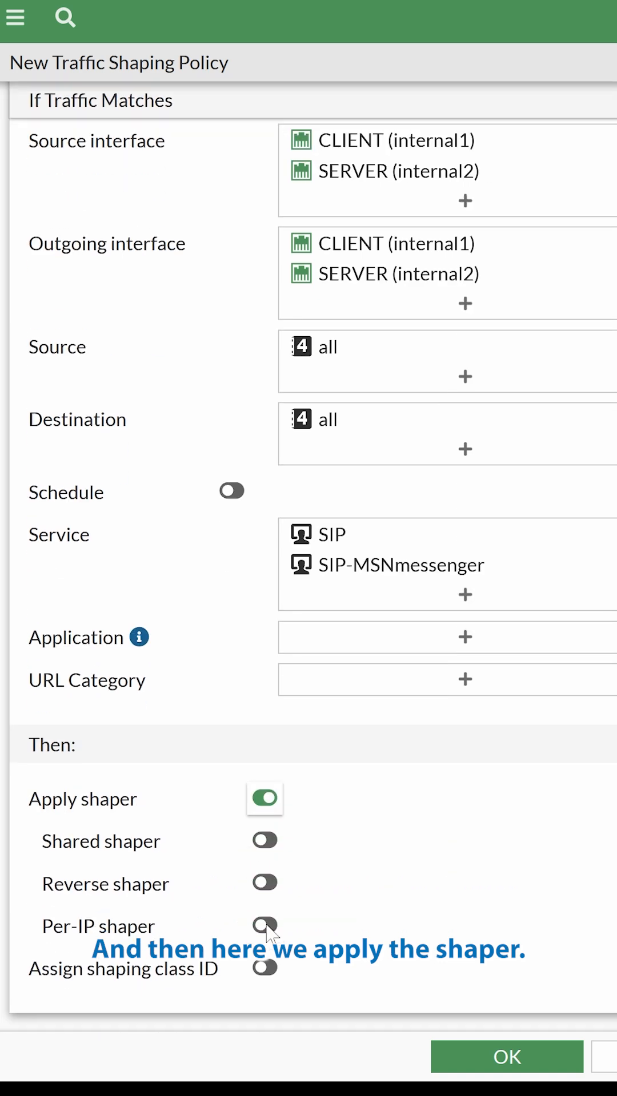
{"action": "left_click", "coordinate": [15, 16]}
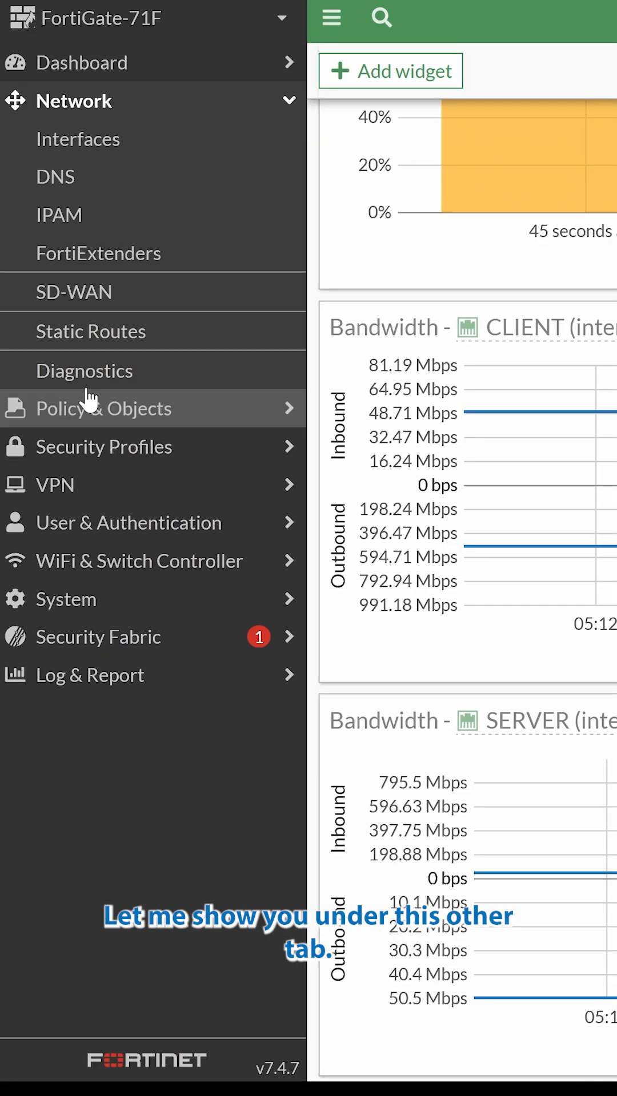
{"action": "left_click", "coordinate": [102, 409]}
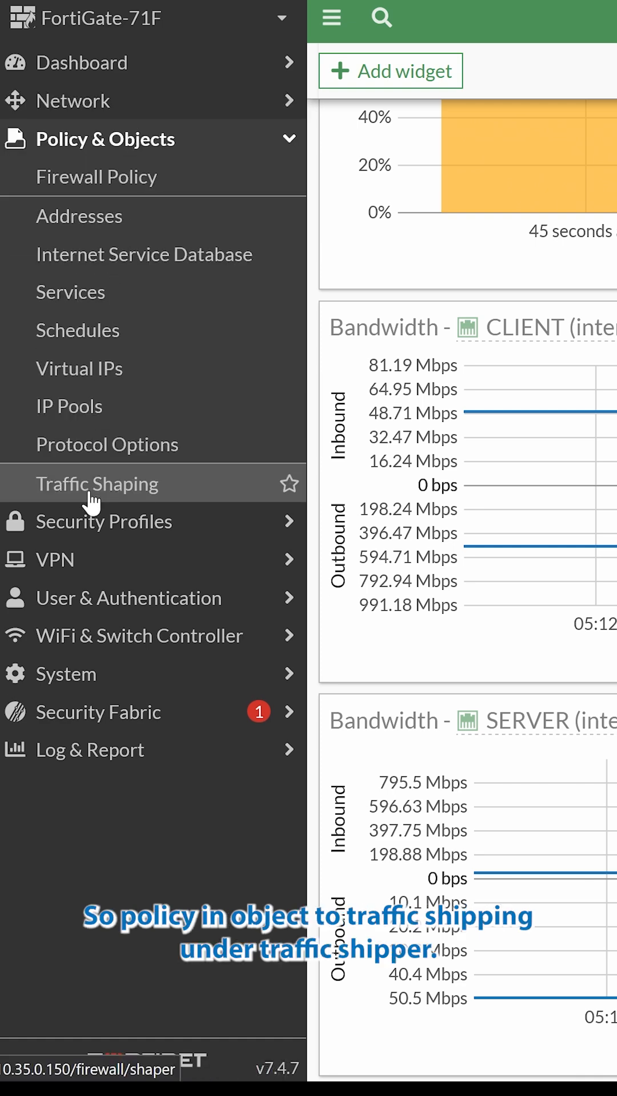
{"action": "left_click", "coordinate": [96, 483]}
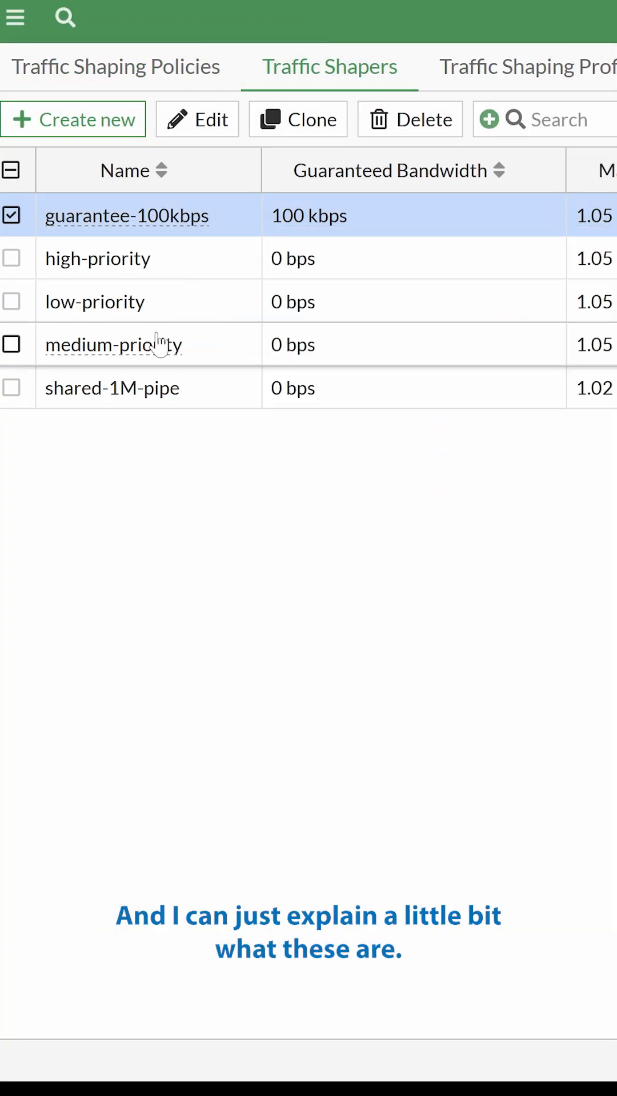
{"action": "mouse_move", "coordinate": [163, 411]}
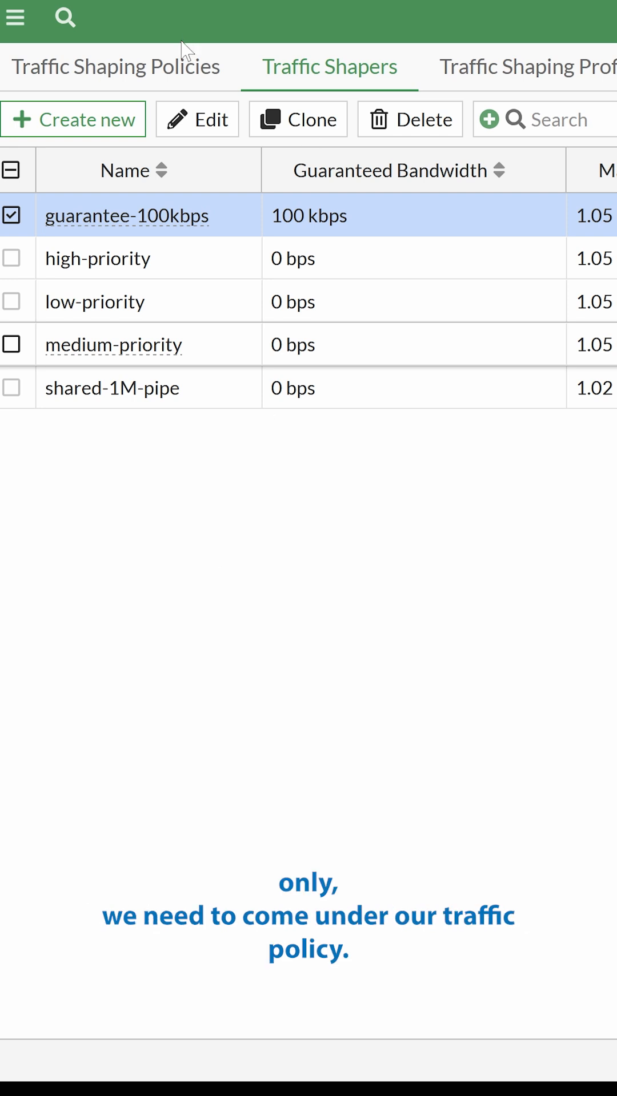
Apply the high-priority shared shaper to the SIP policy and save it
{"action": "left_click", "coordinate": [72, 119]}
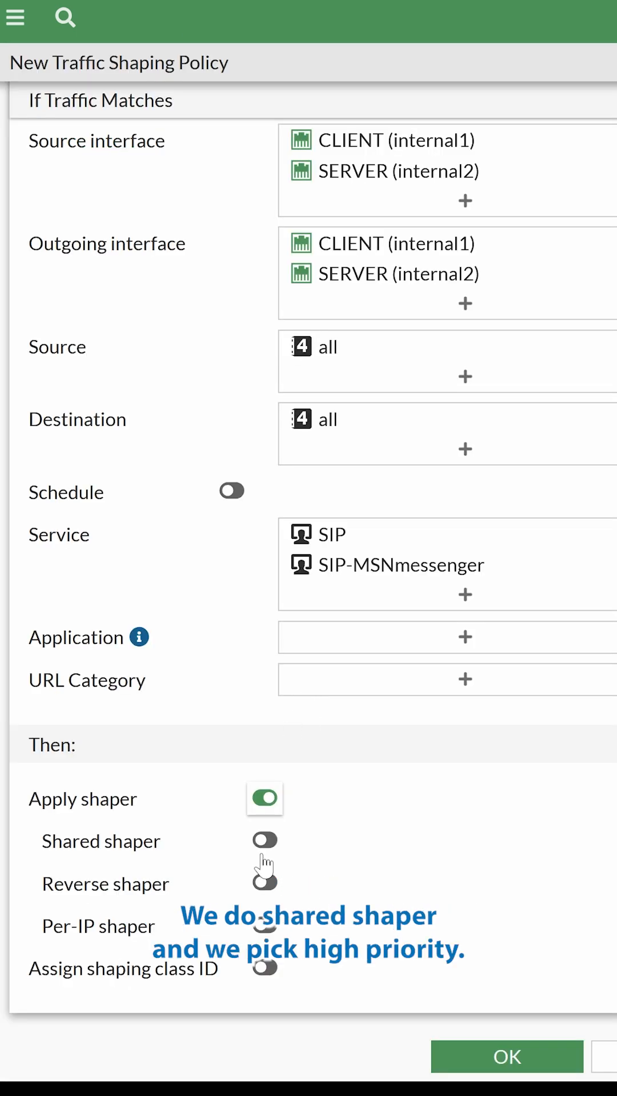
{"action": "left_click", "coordinate": [264, 840]}
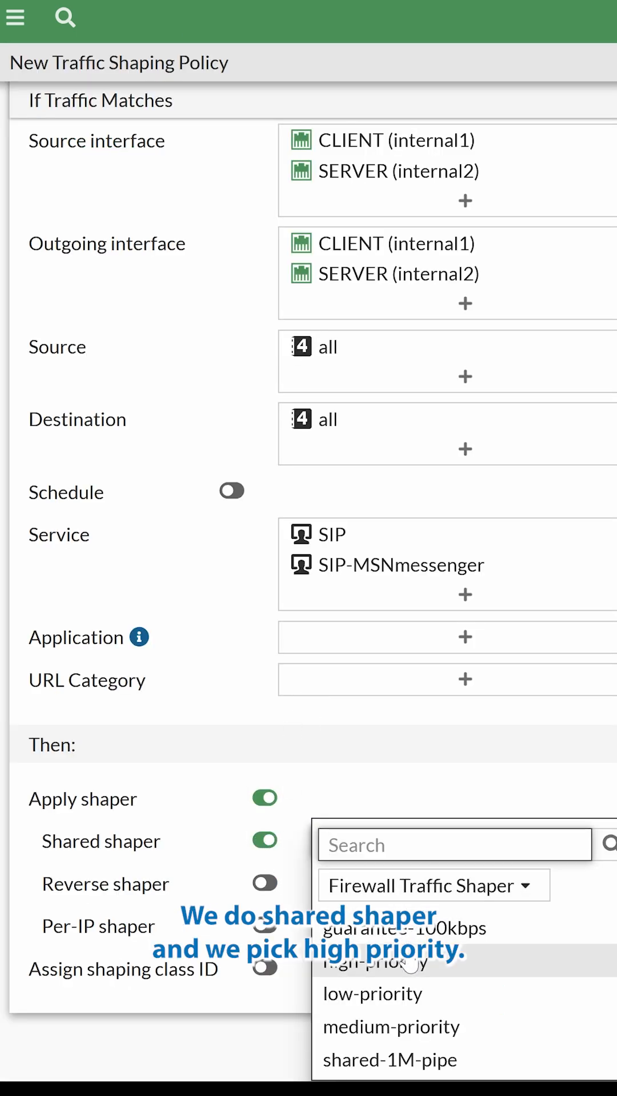
{"action": "left_click", "coordinate": [393, 962]}
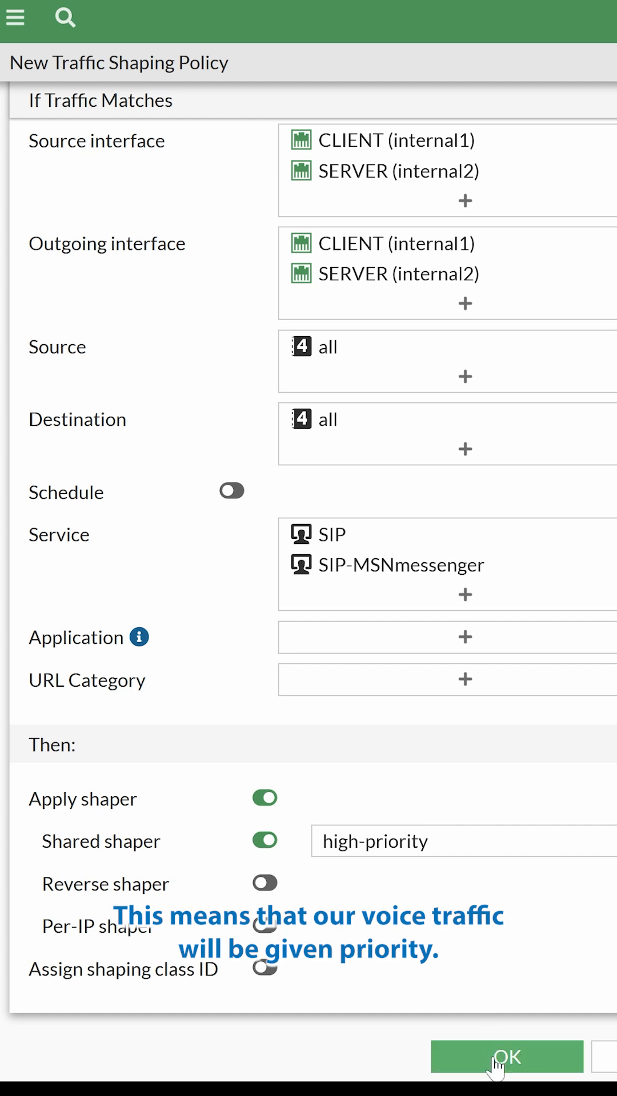
{"action": "left_click", "coordinate": [505, 1057]}
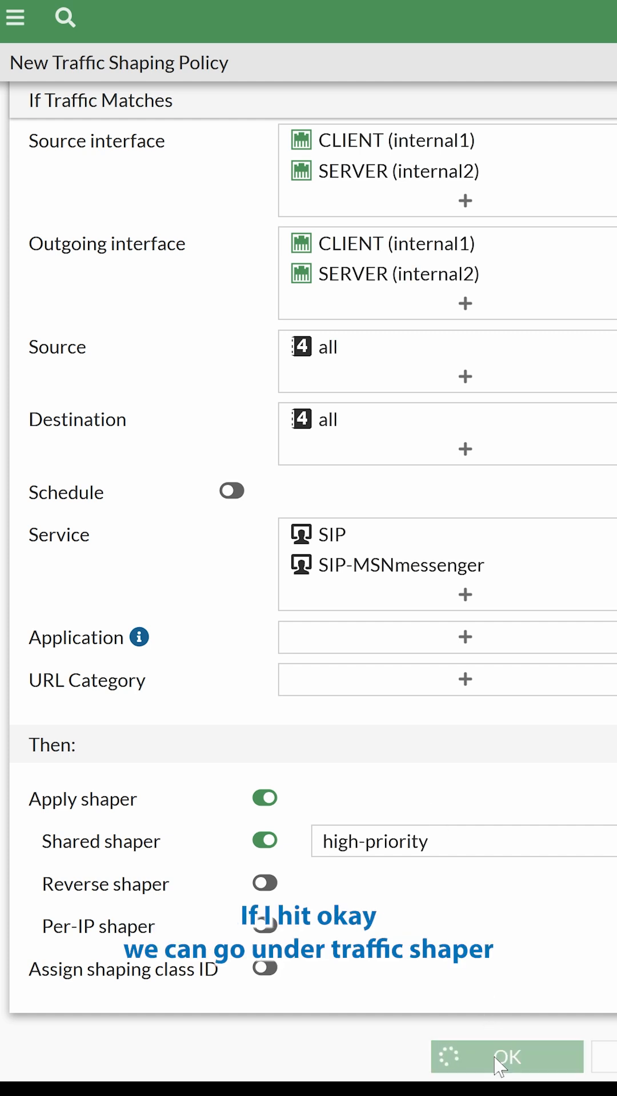
{"action": "left_click", "coordinate": [505, 1056]}
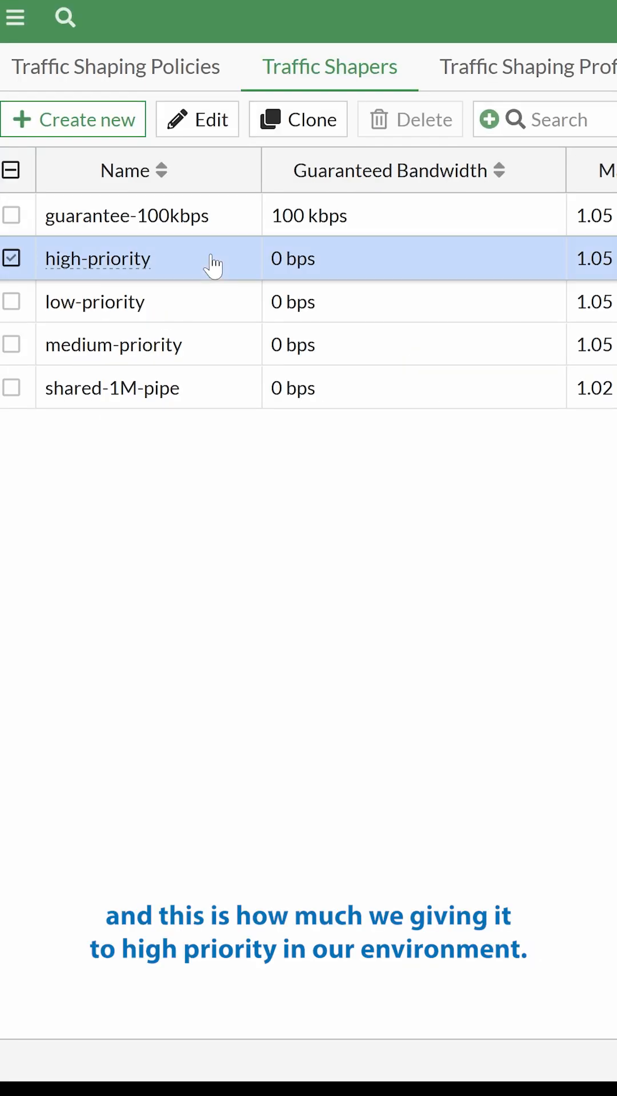
Return to the dashboard and open FortiView Applications, with SIP_Voice listed first
{"action": "left_click", "coordinate": [15, 16]}
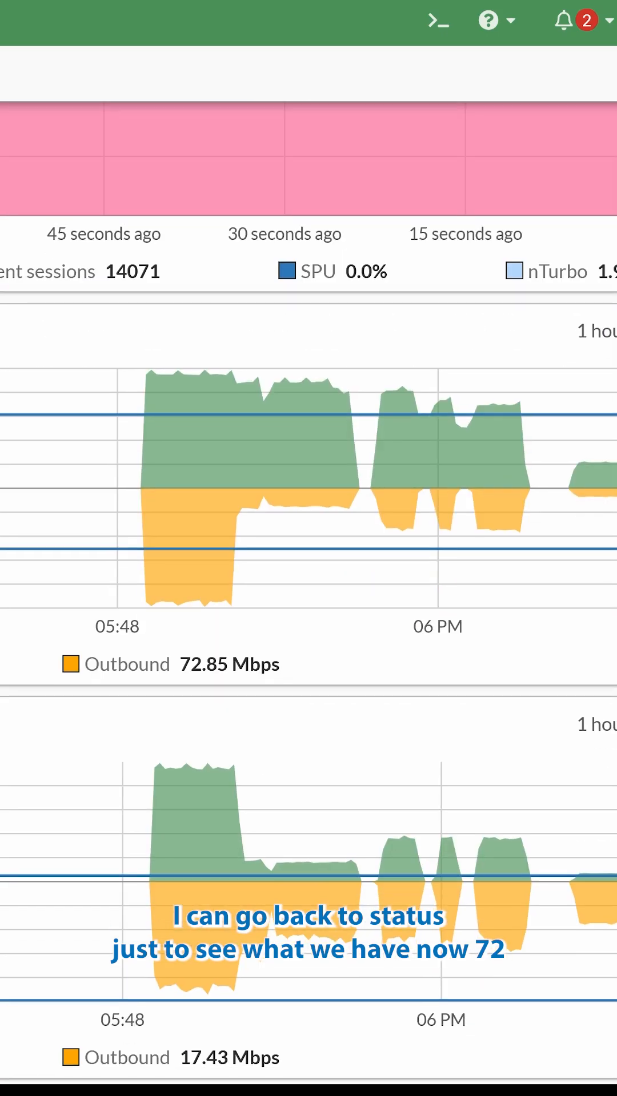
{"action": "left_click", "coordinate": [330, 31]}
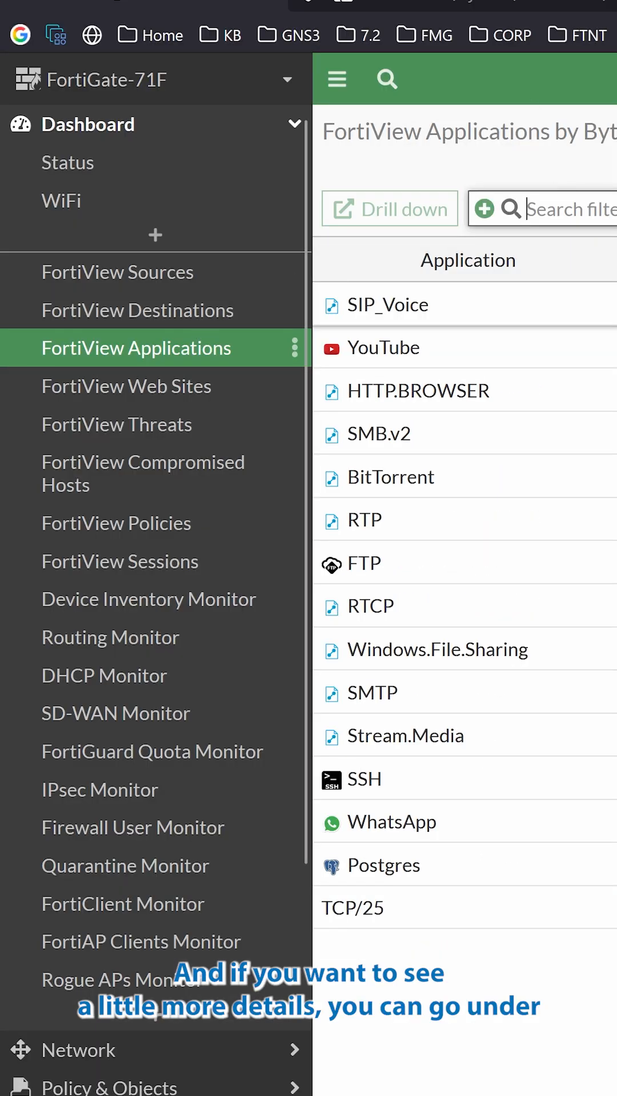
Review forward traffic logs for Traffic Shaping Policy ID 1, then return to Traffic Shapers
{"action": "left_click", "coordinate": [102, 546]}
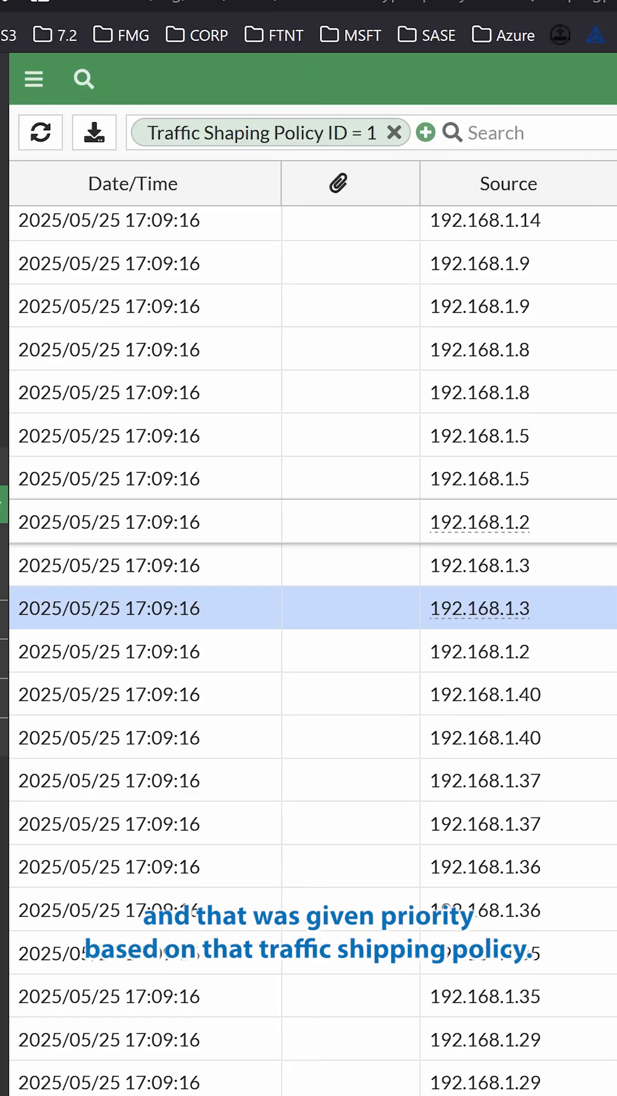
{"action": "scroll", "scroll_direction": "down", "scroll_amount": 3}
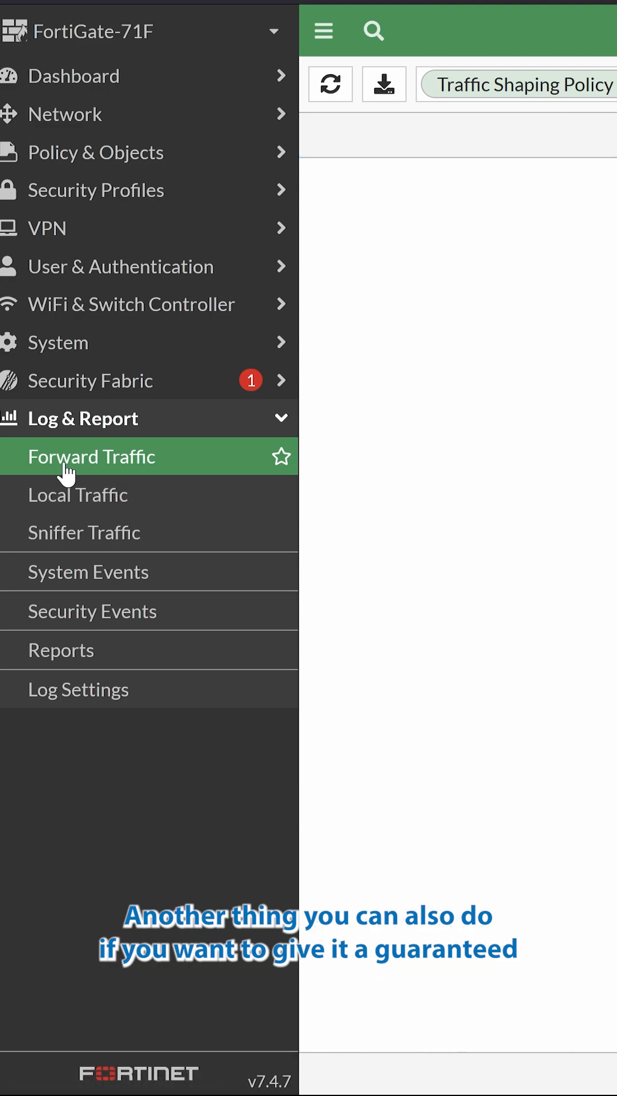
{"action": "left_click", "coordinate": [67, 115]}
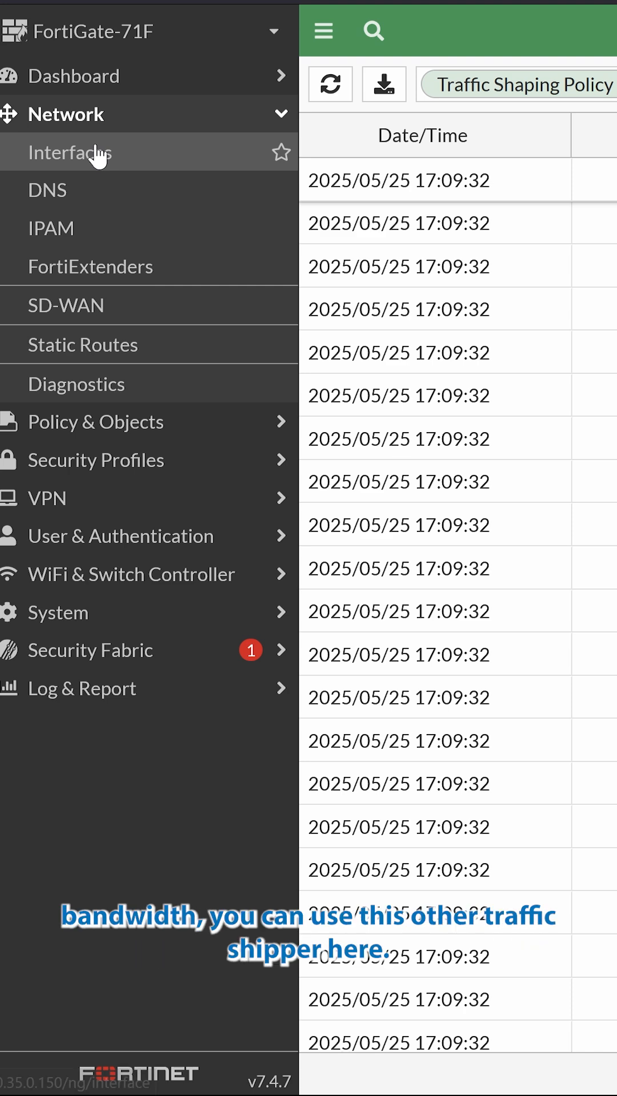
{"action": "left_click", "coordinate": [96, 421]}
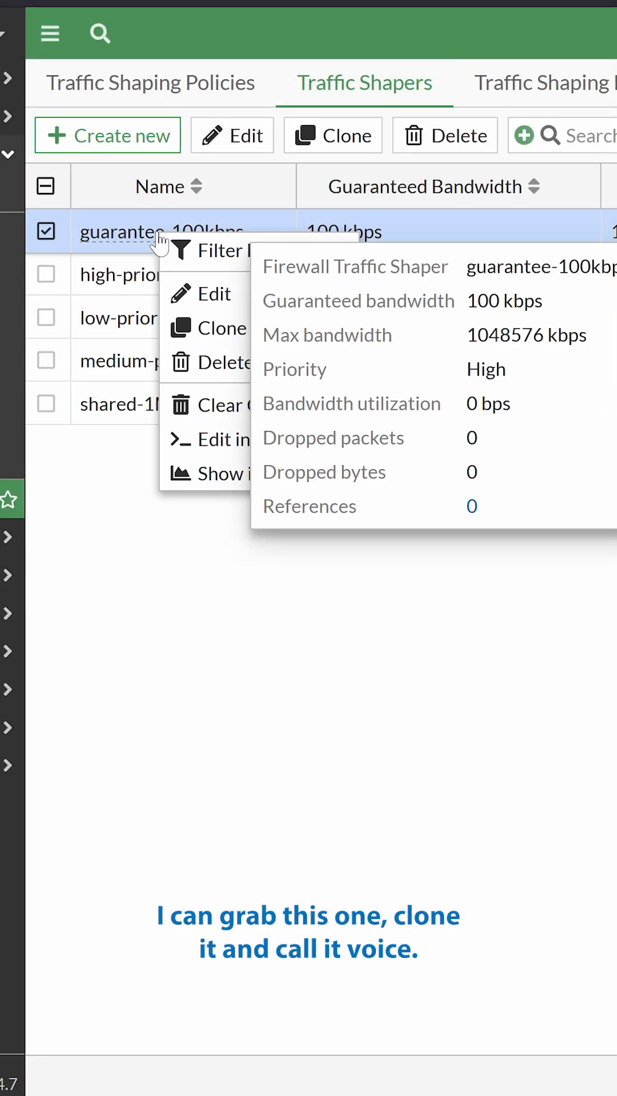
Clone guarantee-100kbps as Voice_30Mbps with 30000 guaranteed bandwidth and assign it as shared shaper
{"action": "left_click", "coordinate": [221, 328]}
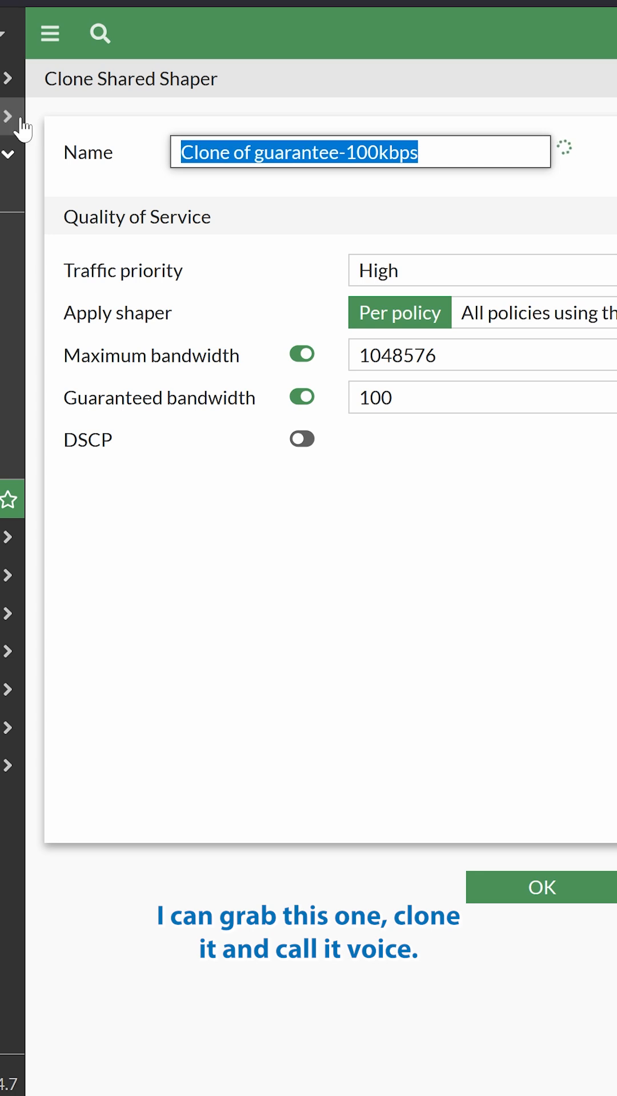
{"action": "type", "text": "Voice_30M"}
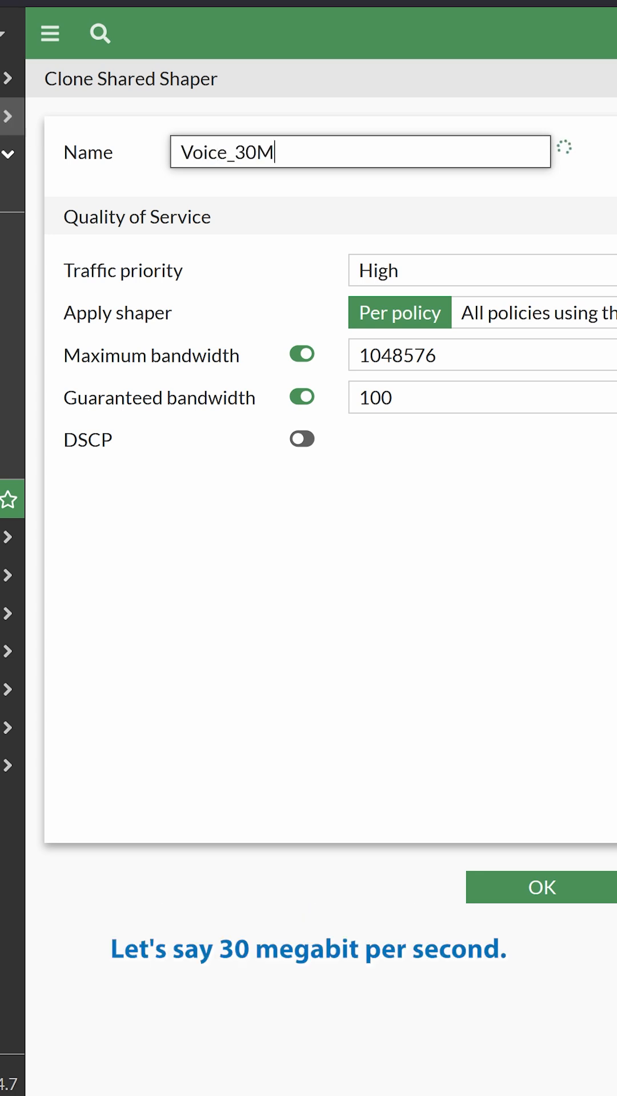
{"action": "type", "text": "bps"}
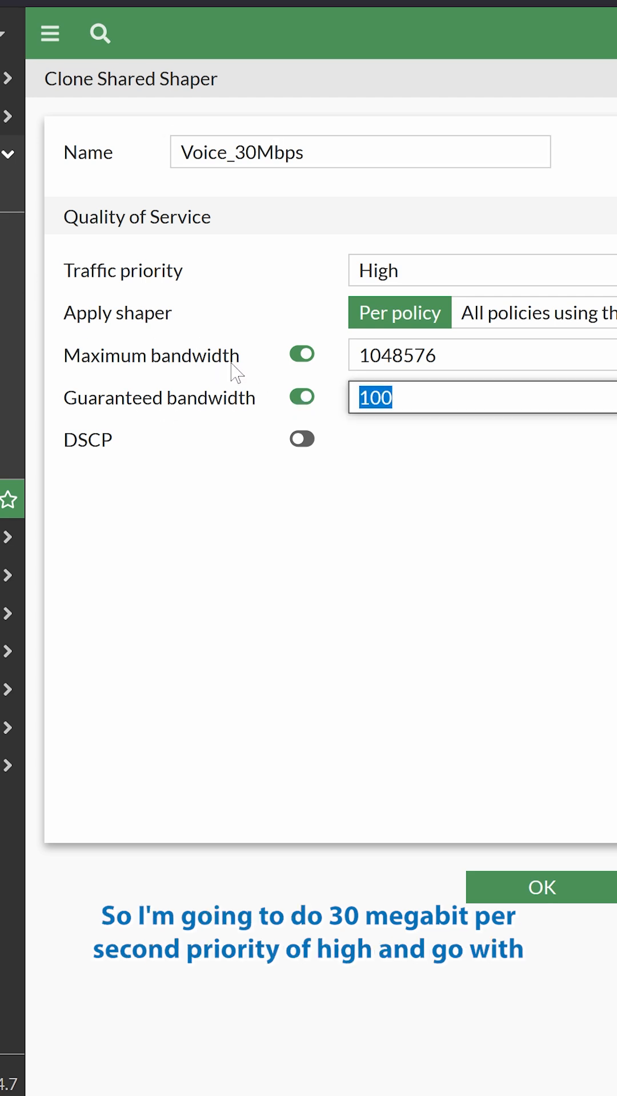
{"action": "type", "text": "30000"}
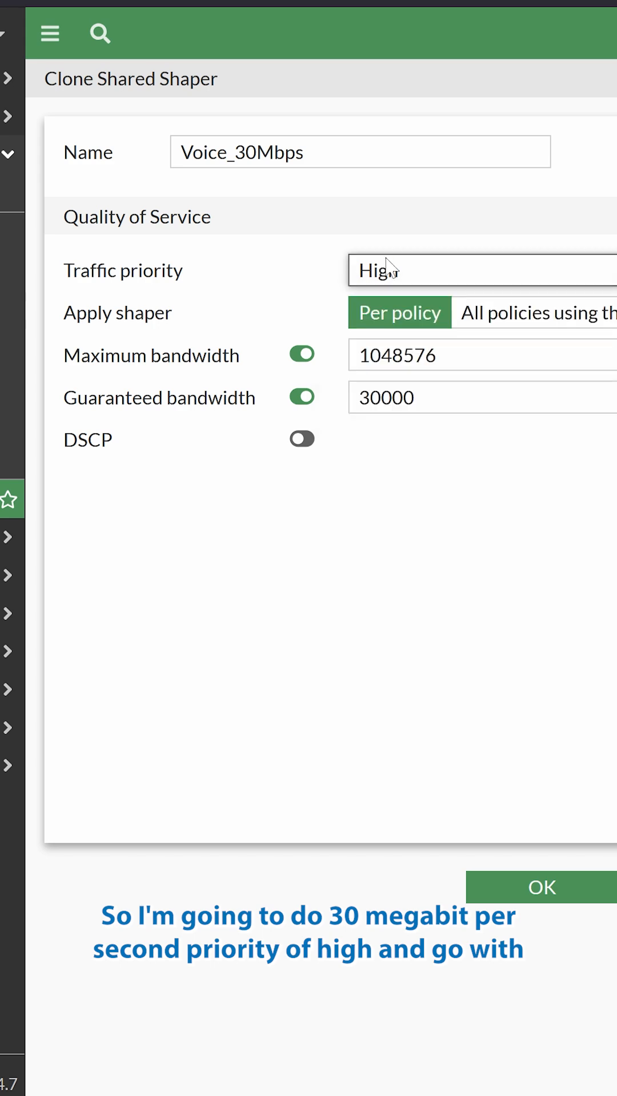
{"action": "left_click", "coordinate": [540, 887]}
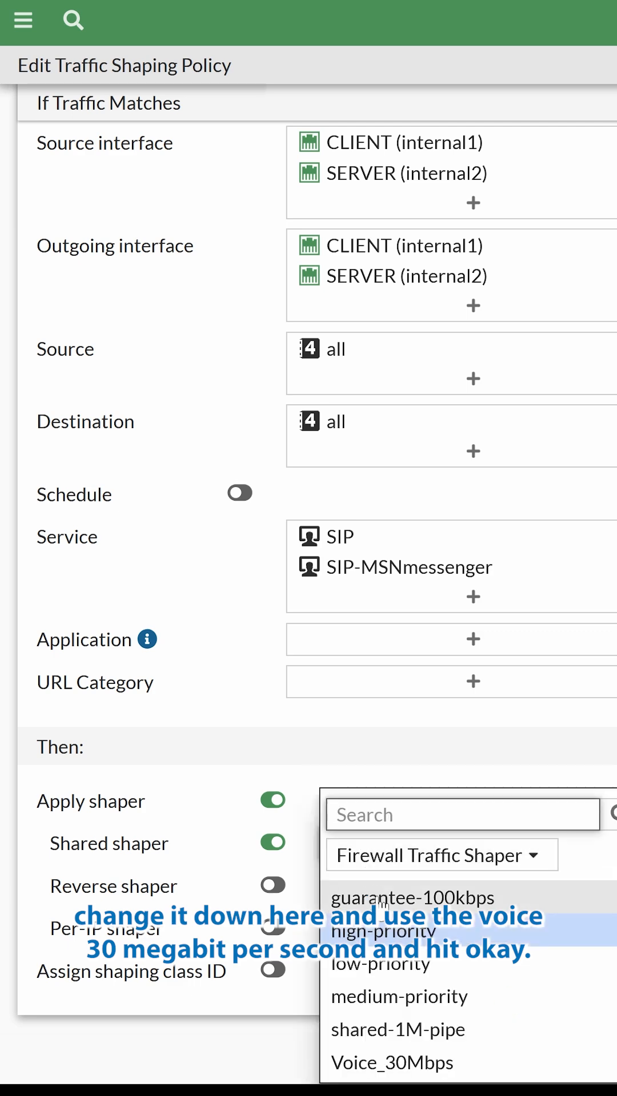
{"action": "left_click", "coordinate": [392, 1062]}
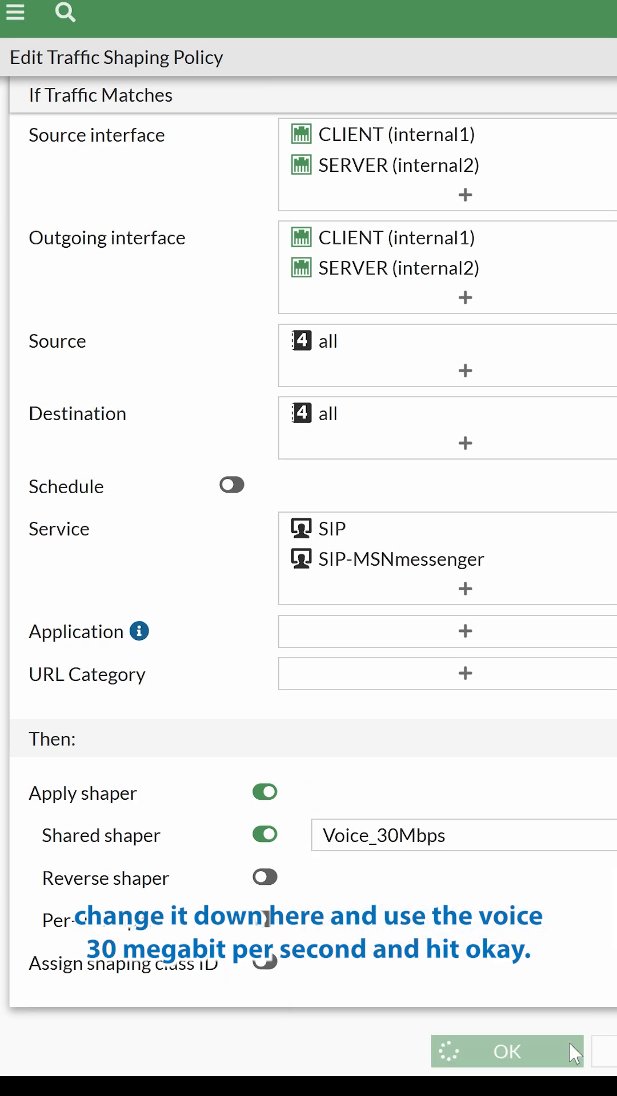